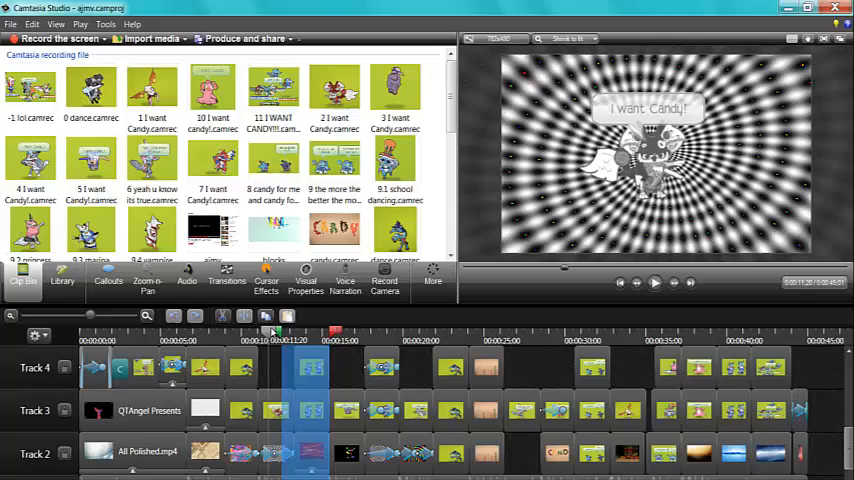
# Move the playhead to the empty end of the timeline, past the last clips.
pyautogui.click(652, 282)
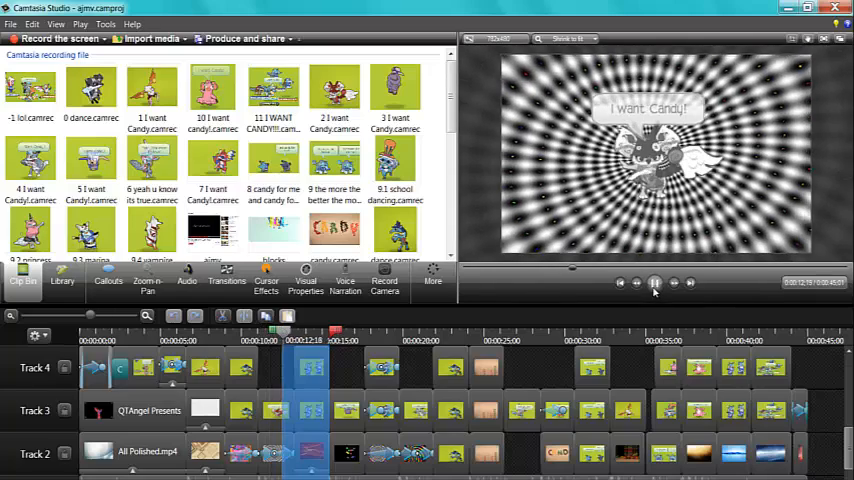
pyautogui.click(652, 282)
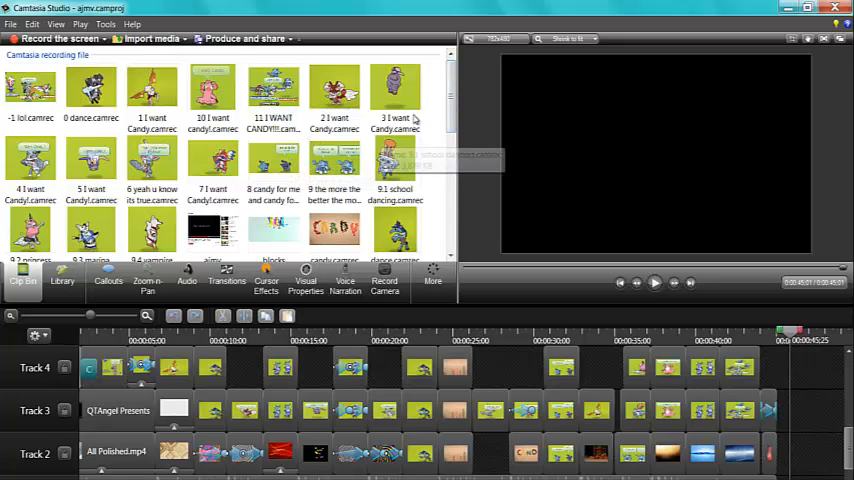
# Add the 'twin dance.camrec' recording from the Clip Bin to the timeline at the playhead.
pyautogui.scroll(-3)
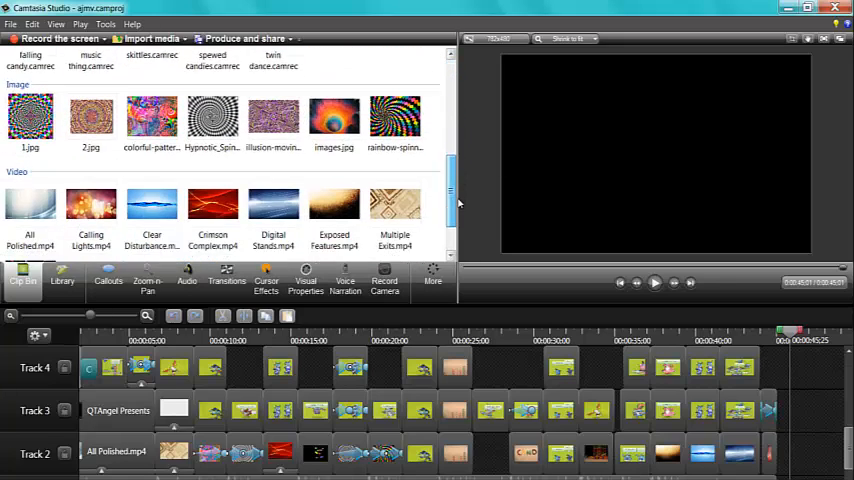
pyautogui.scroll(3)
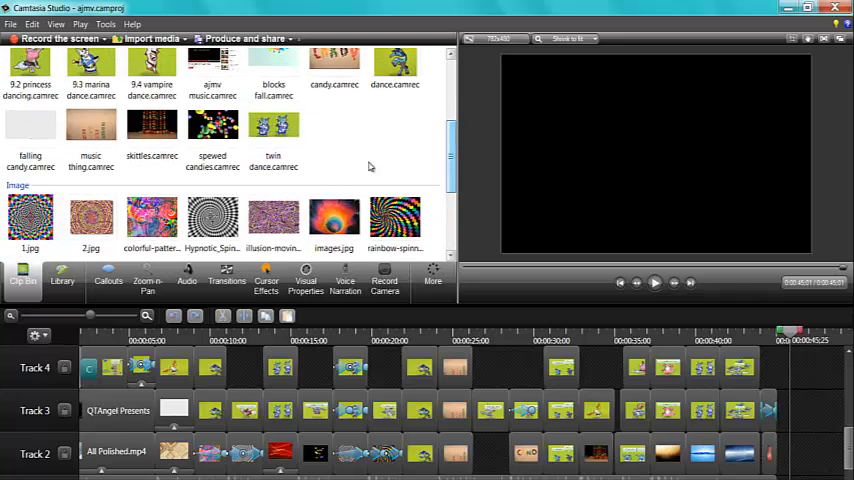
pyautogui.click(272, 130)
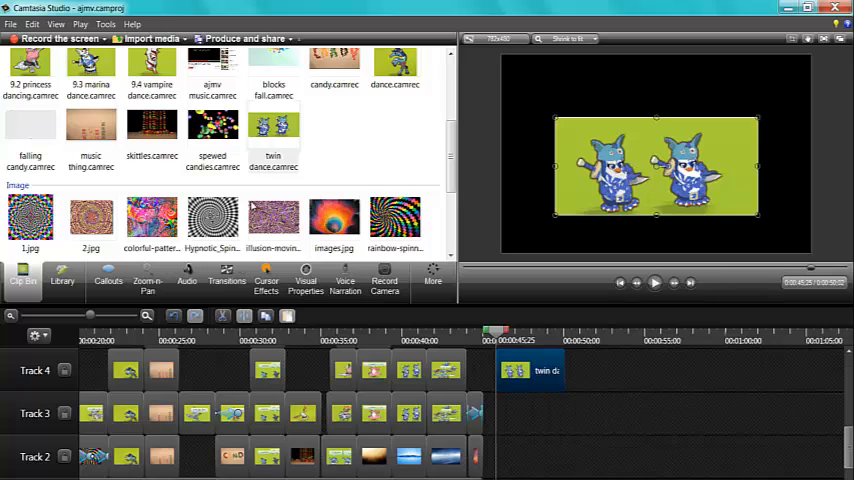
# Show the Visual Properties of the twin dance clip and reach its Visual effects section.
pyautogui.click(306, 280)
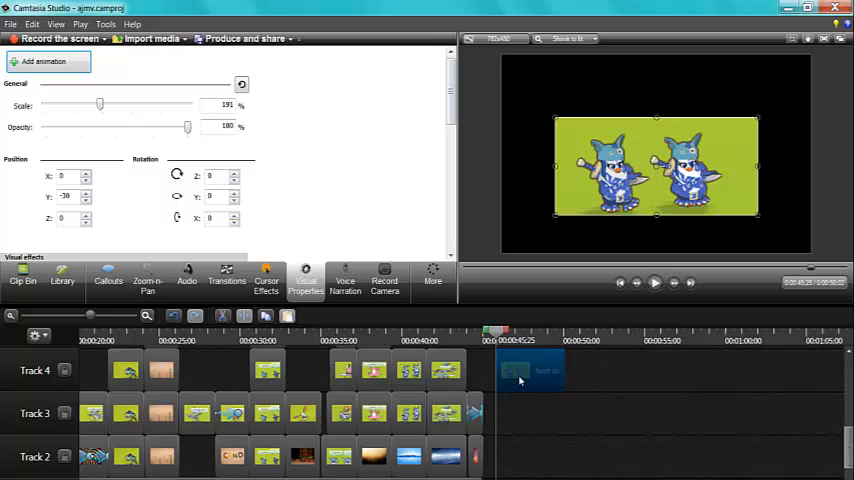
pyautogui.moveTo(530, 370); pyautogui.dragTo(530, 412)
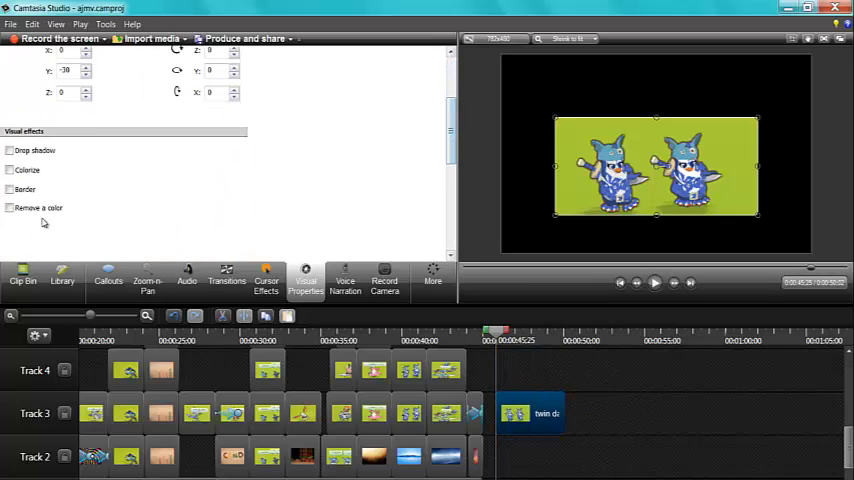
# Enable Remove a color on the twin dance clip and tune Softness, Hue and Defringe for clean edges.
pyautogui.click(8, 208)
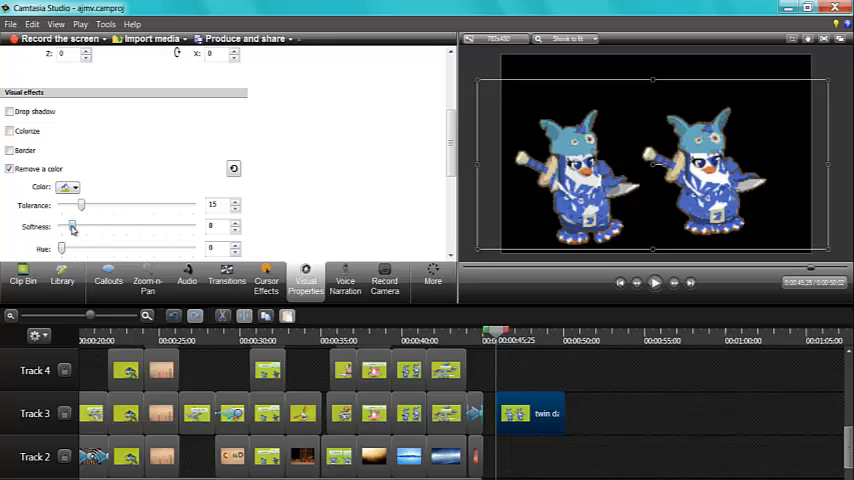
pyautogui.moveTo(70, 248); pyautogui.dragTo(144, 248)
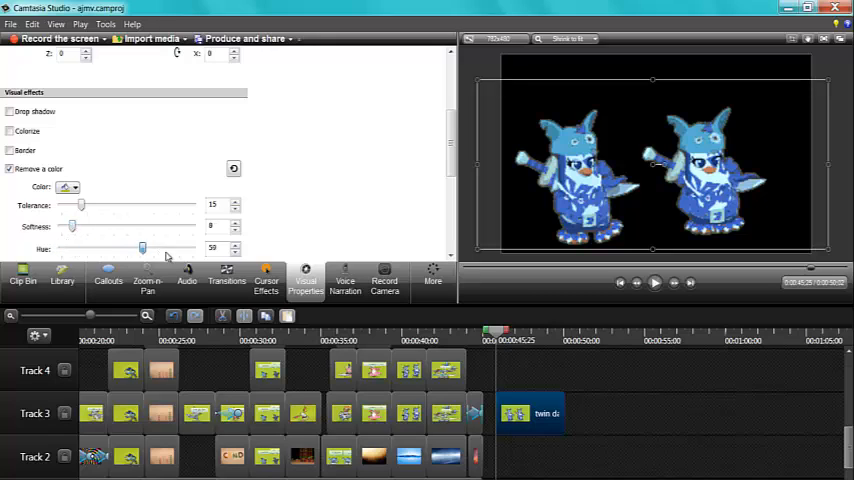
pyautogui.moveTo(144, 248); pyautogui.dragTo(60, 248)
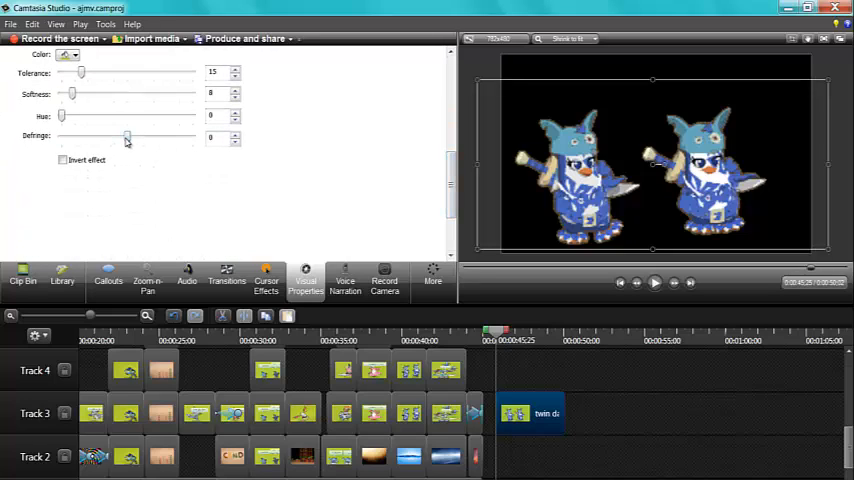
pyautogui.moveTo(128, 136); pyautogui.dragTo(160, 136)
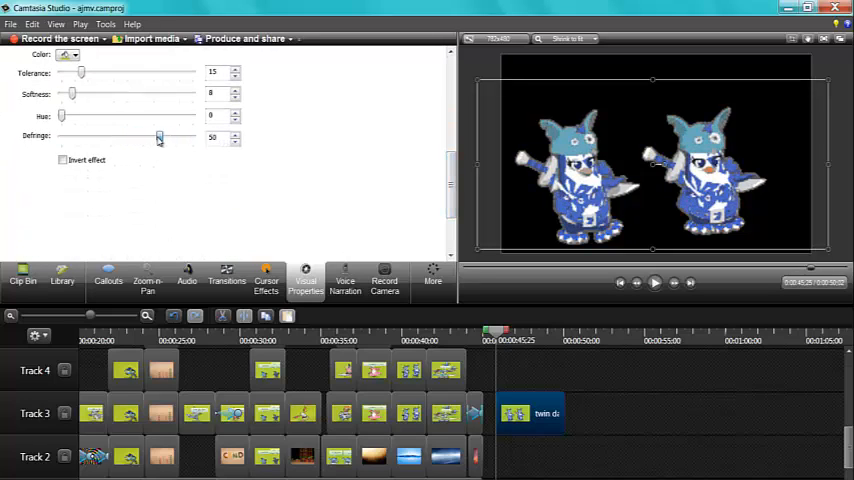
pyautogui.moveTo(160, 136); pyautogui.dragTo(124, 136)
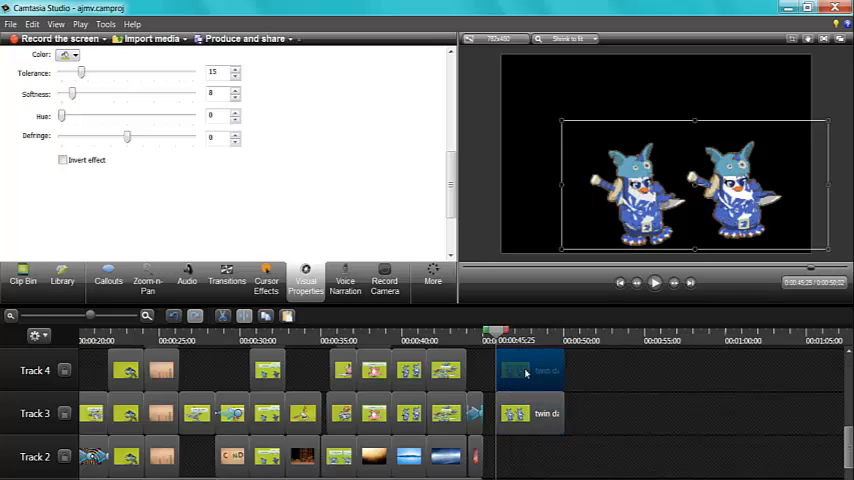
# Ctrl-drag a copy of the keyed twin dance clip onto Track 3.
pyautogui.moveTo(524, 372); pyautogui.dragTo(582, 412)
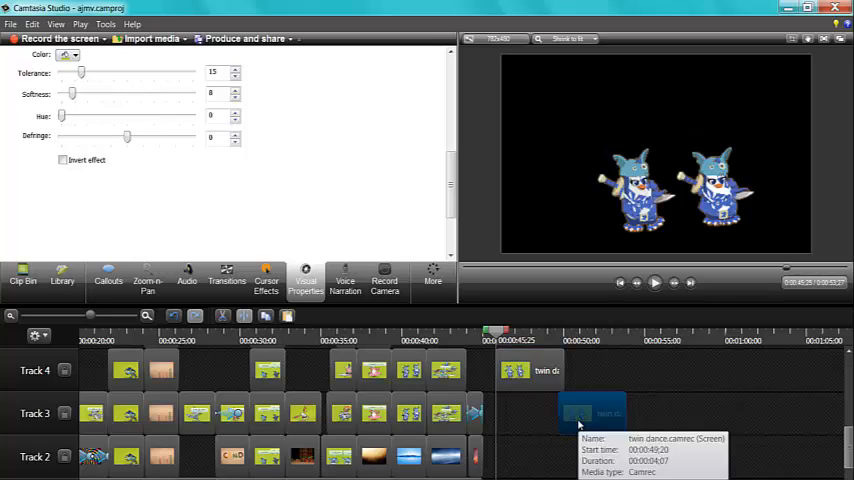
pyautogui.click(518, 412)
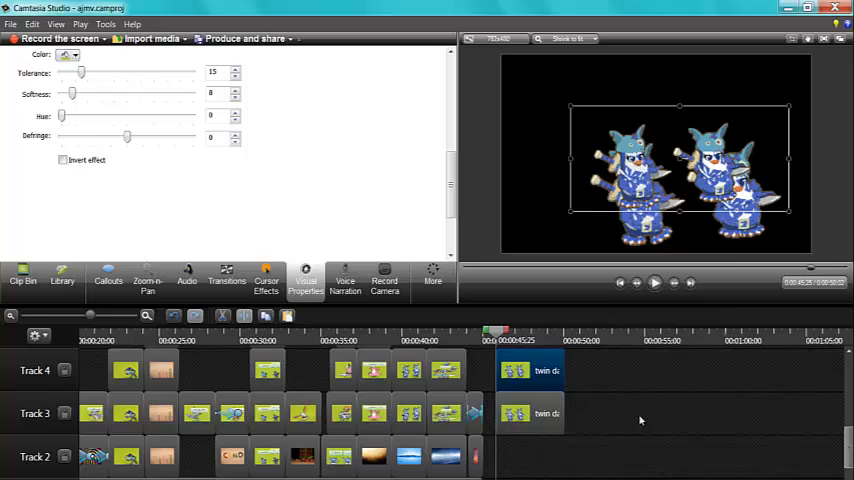
pyautogui.moveTo(488, 408)
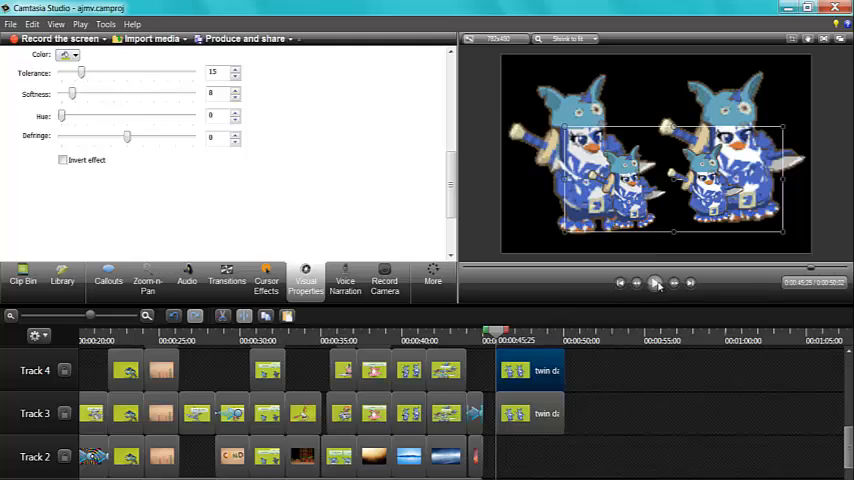
pyautogui.click(654, 282)
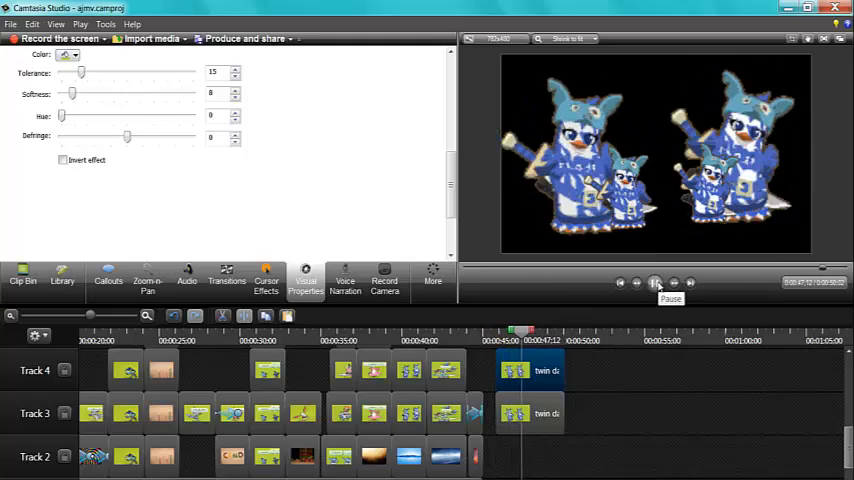
pyautogui.click(654, 282)
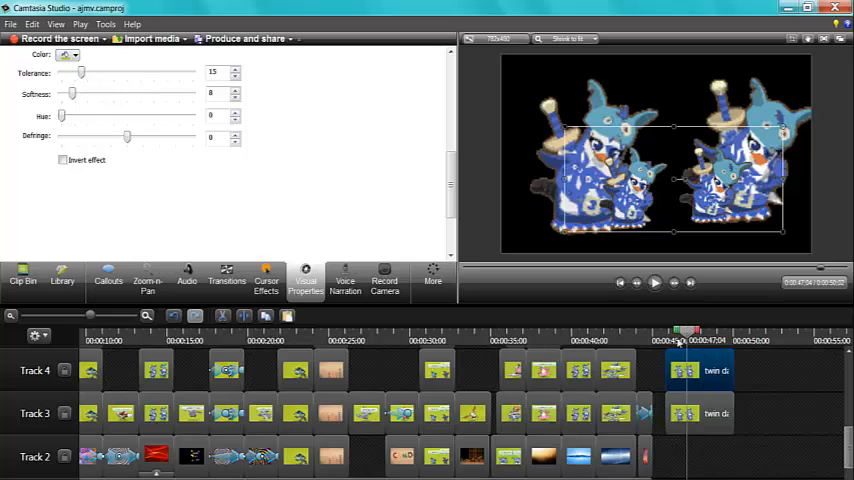
pyautogui.click(156, 330)
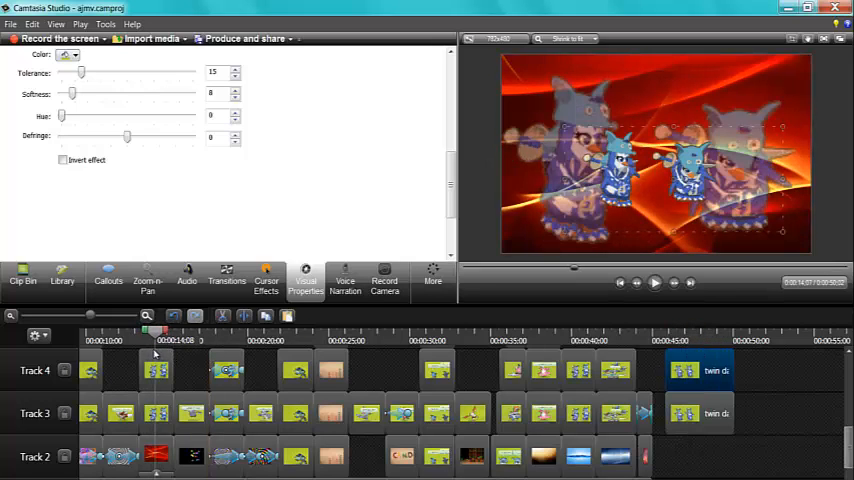
pyautogui.click(668, 334)
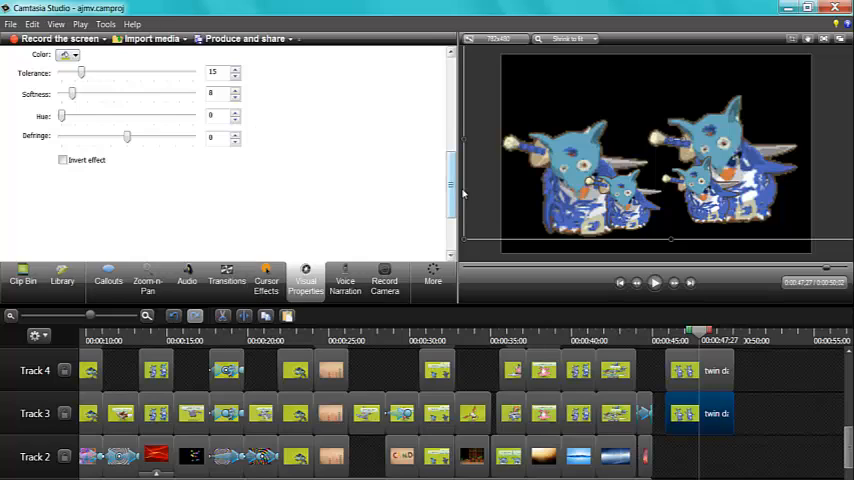
# Lower the Track 3 copy's Opacity slider until the big characters look like a faint shadow.
pyautogui.click(306, 280)
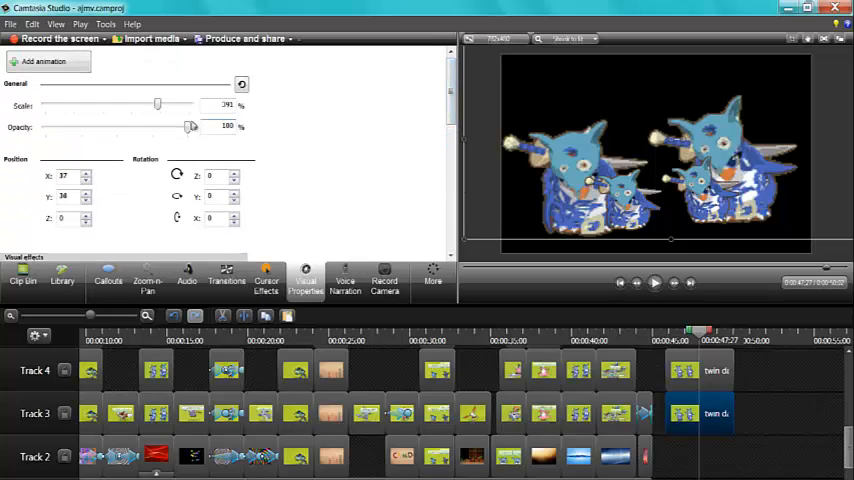
pyautogui.moveTo(190, 128); pyautogui.dragTo(152, 128)
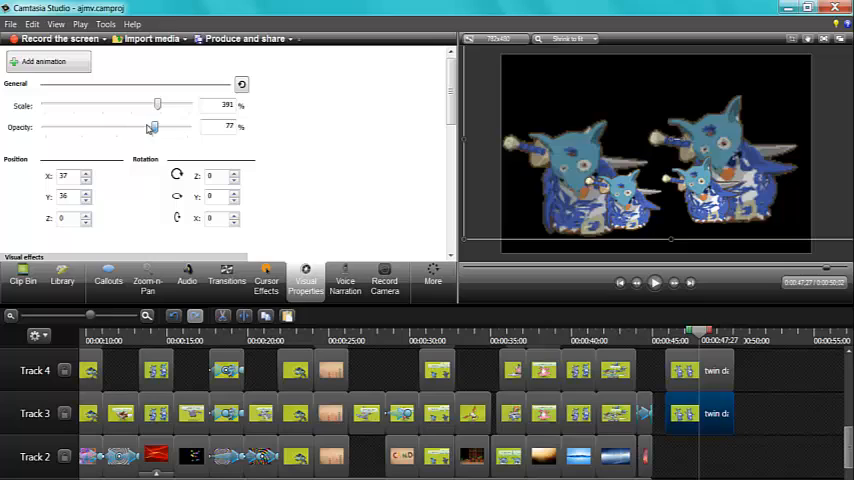
pyautogui.moveTo(150, 128); pyautogui.dragTo(118, 128)
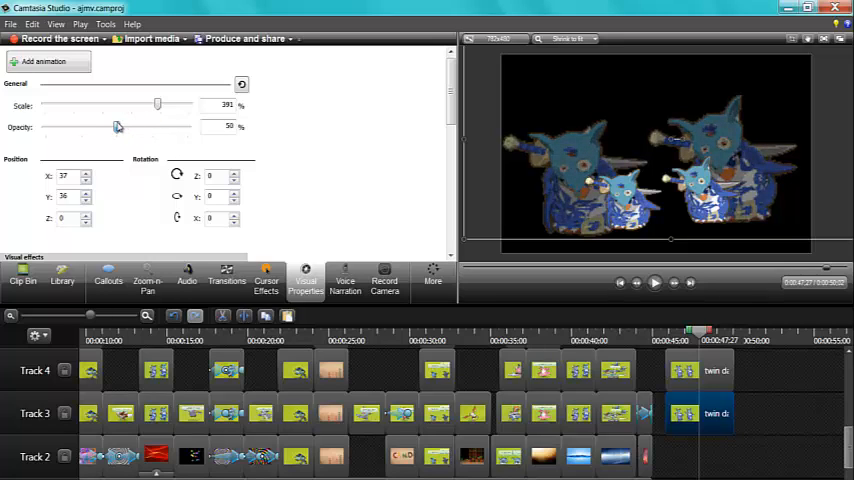
pyautogui.moveTo(118, 128); pyautogui.dragTo(100, 128)
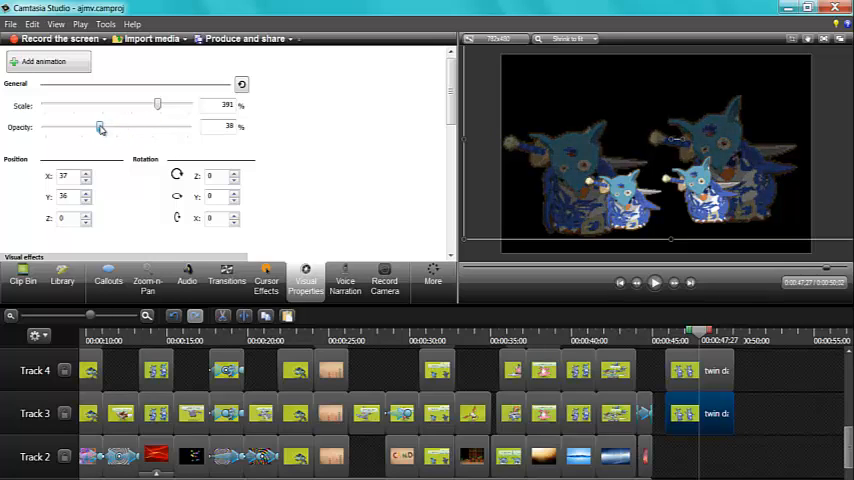
pyautogui.moveTo(100, 128); pyautogui.dragTo(104, 128)
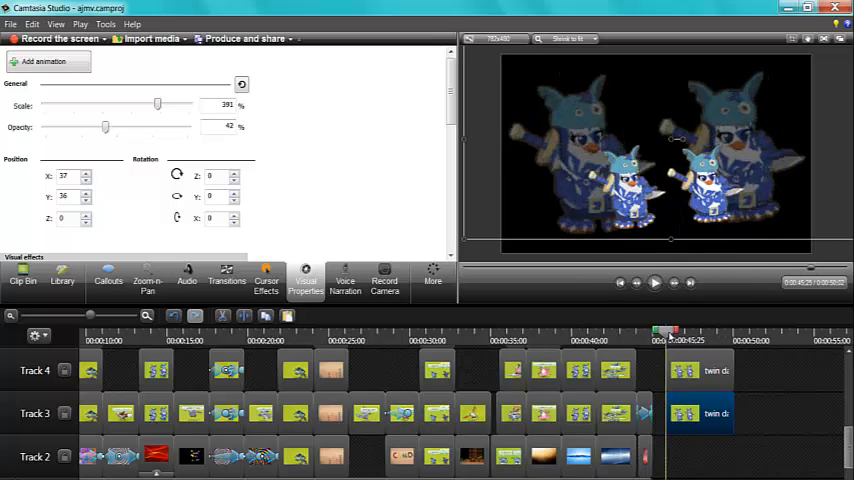
# Select the timeline clips and preview the shadowed dancers over the red swirling background image.
pyautogui.click(654, 282)
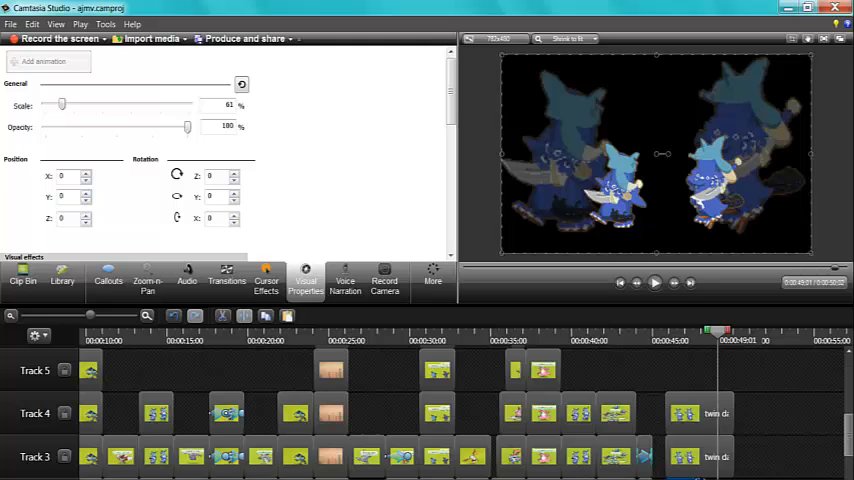
pyautogui.click(720, 332)
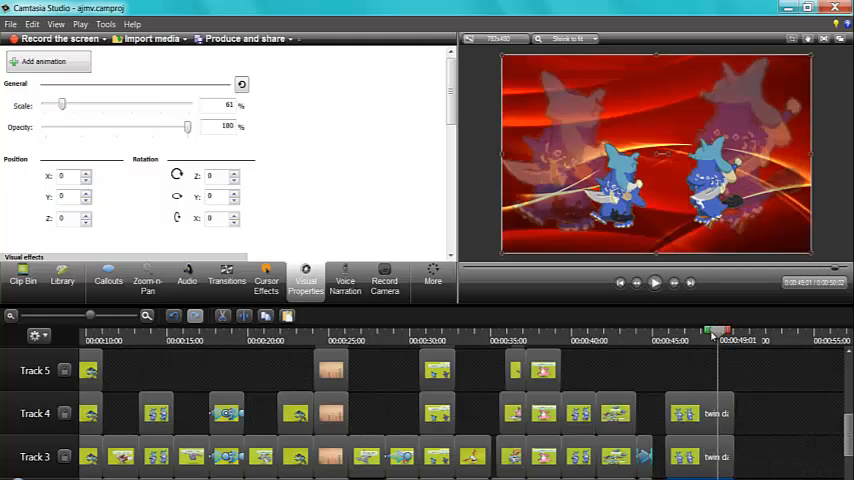